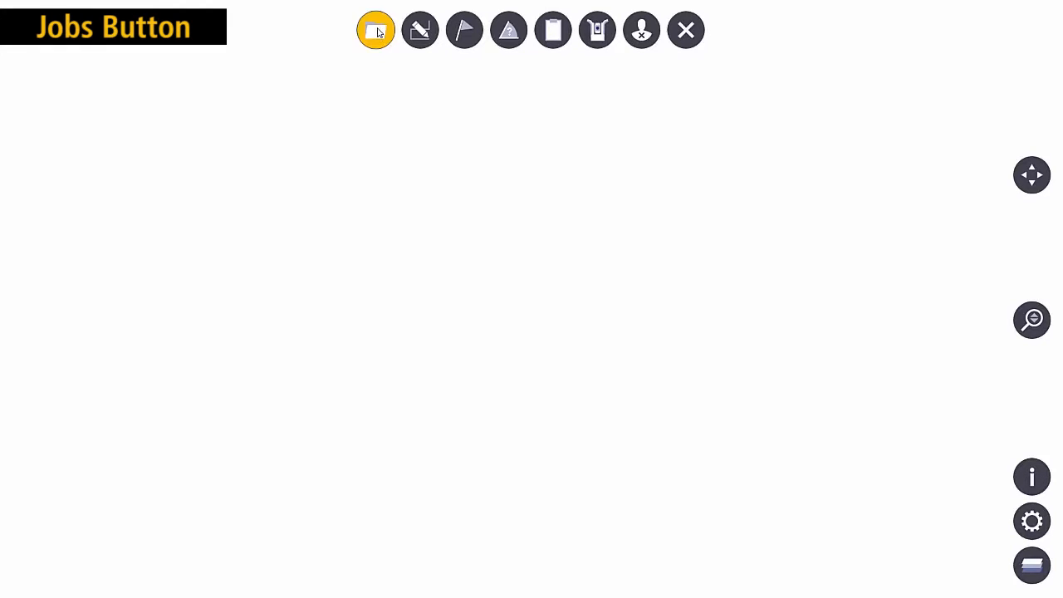
Browse the saved jobs list to find the Super Awesome Building Level 1 folder's LVL 1 Demo Area job.
left_click(376, 30)
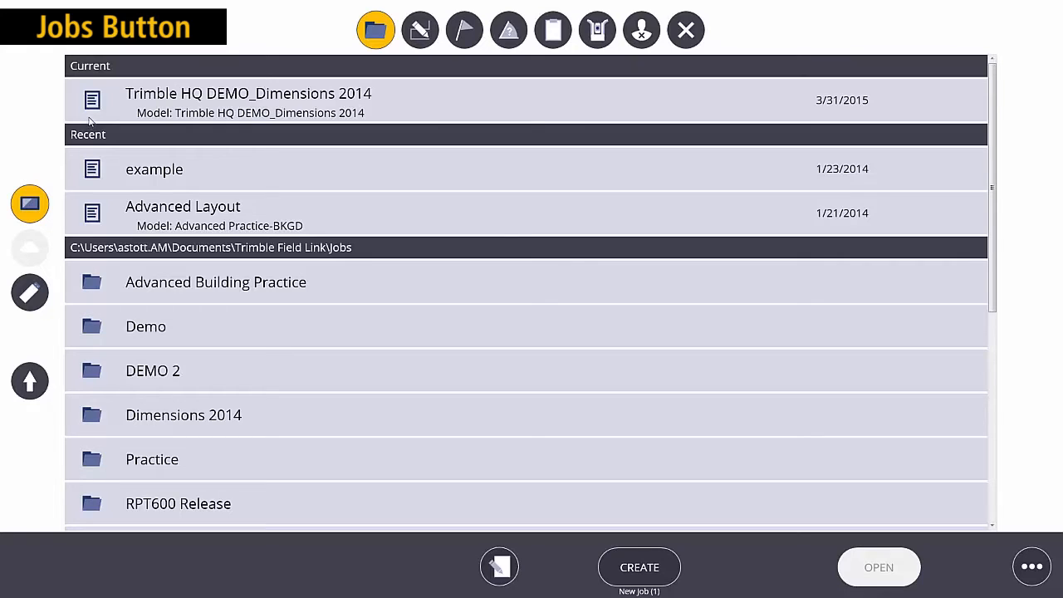
scroll("down", 3)
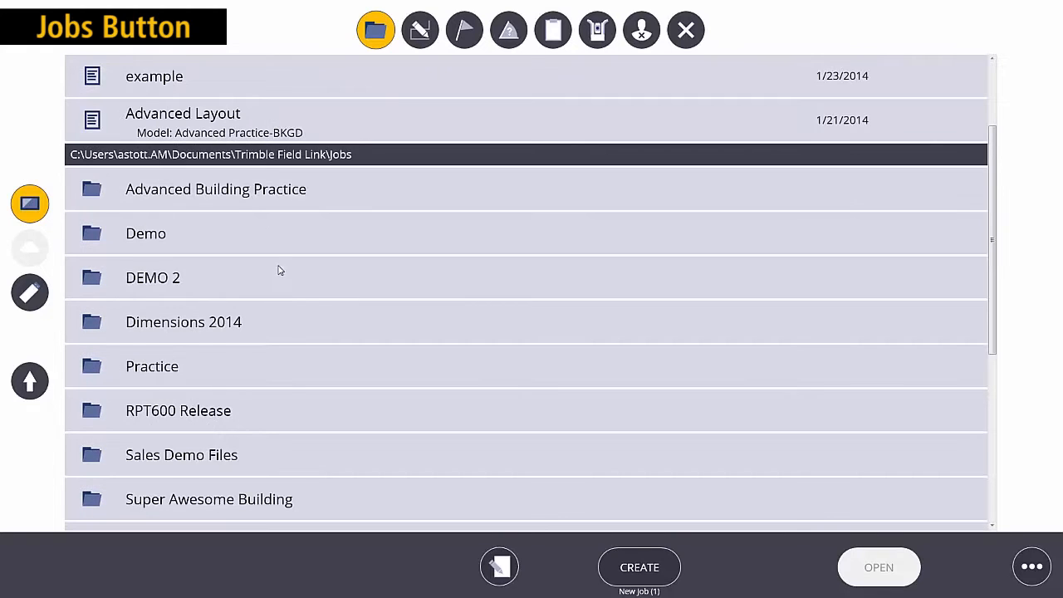
scroll("down", 3)
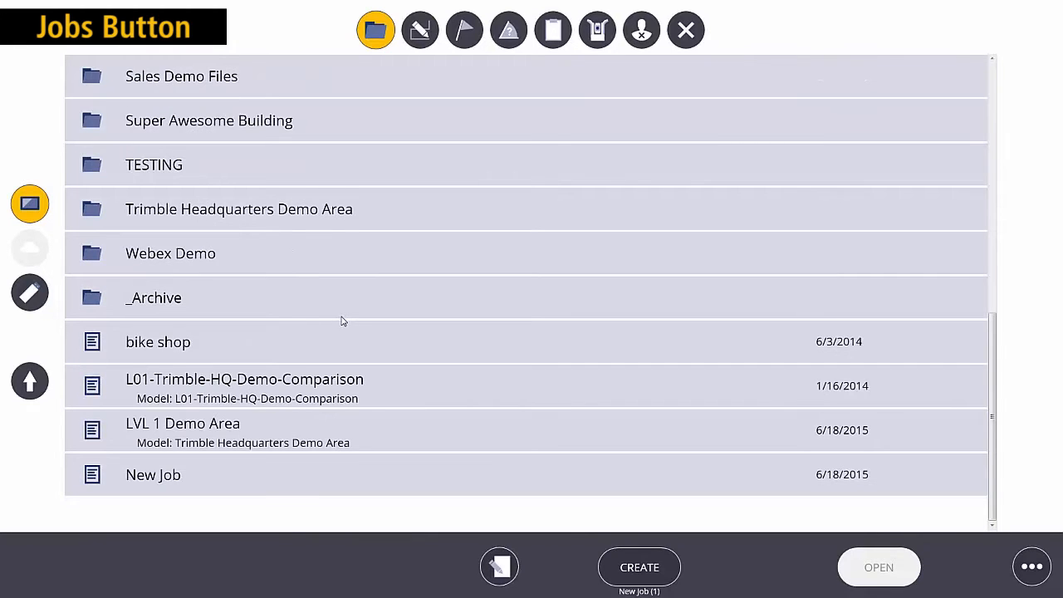
scroll("up", 3)
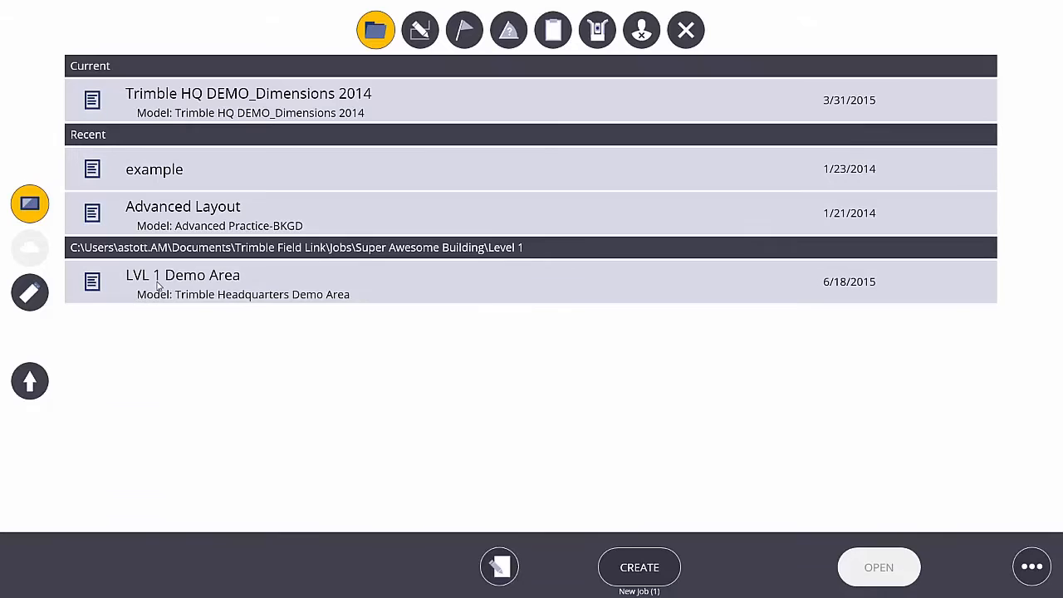
mouse_move(215, 282)
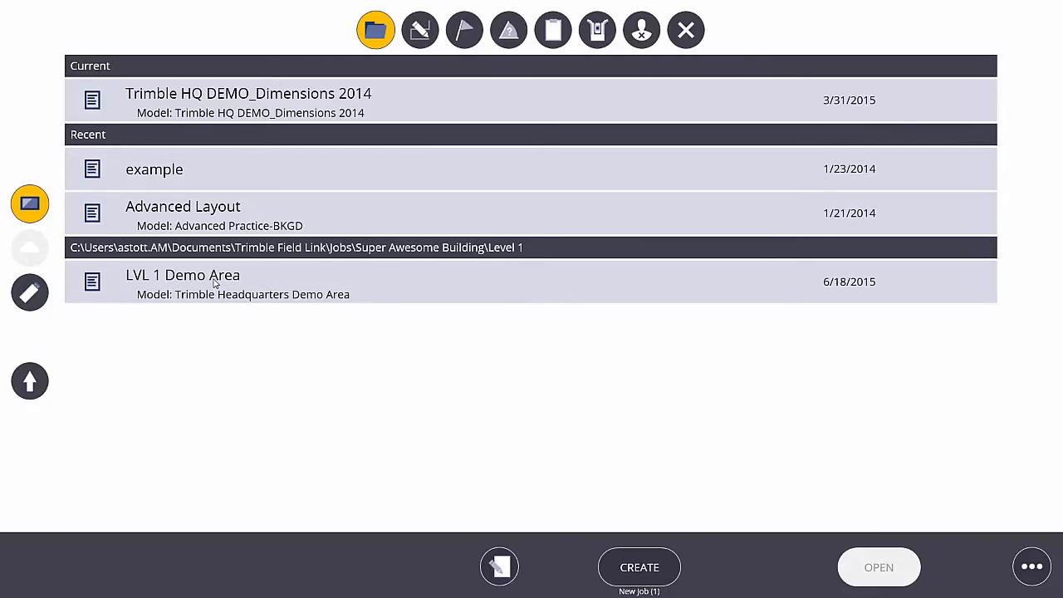
mouse_move(250, 282)
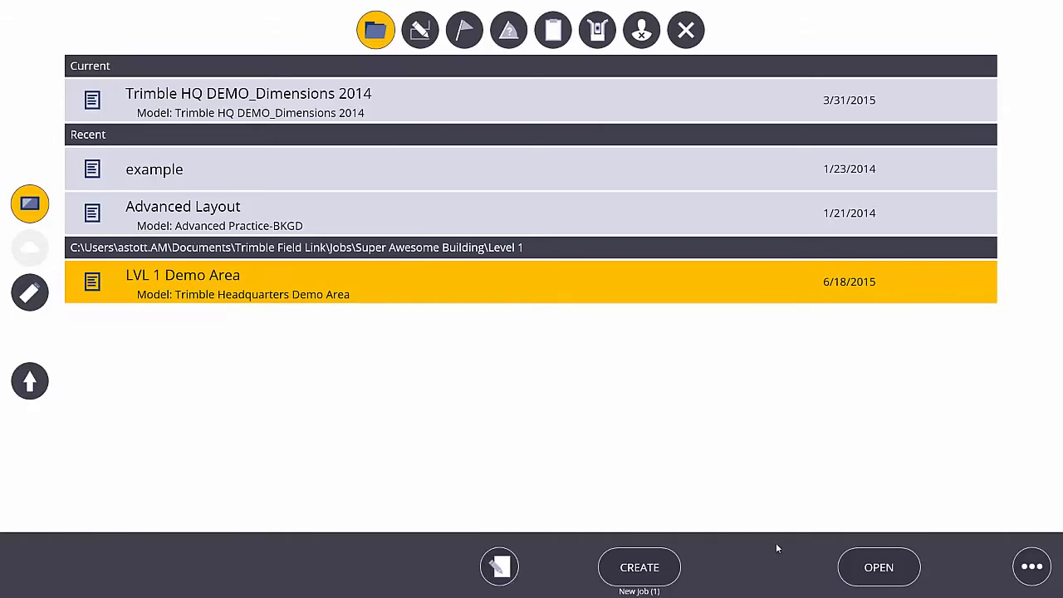
Load the selected LVL 1 Demo Area job so its floor plan with grid lines is displayed.
left_click(878, 569)
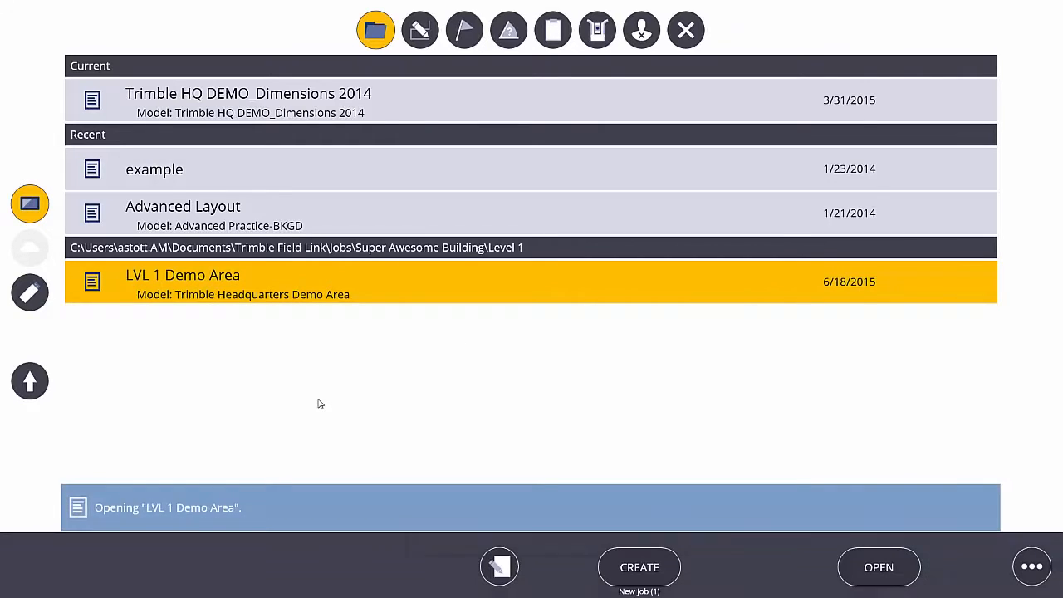
left_click(877, 568)
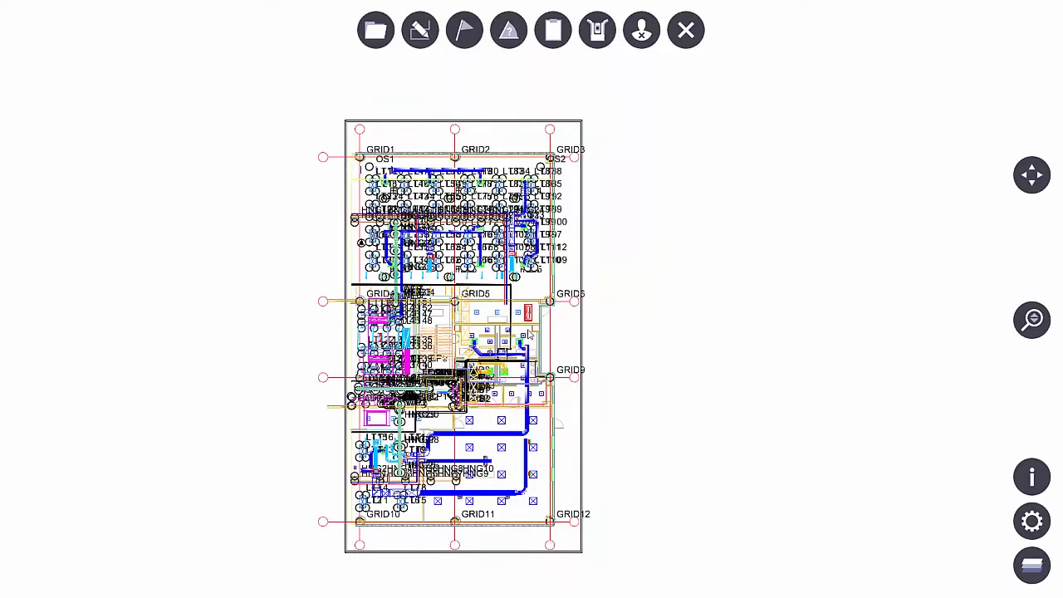
Start a file import from the job options and browse to the LVL 1 Demo Area DWG in Level 1.
left_click(376, 30)
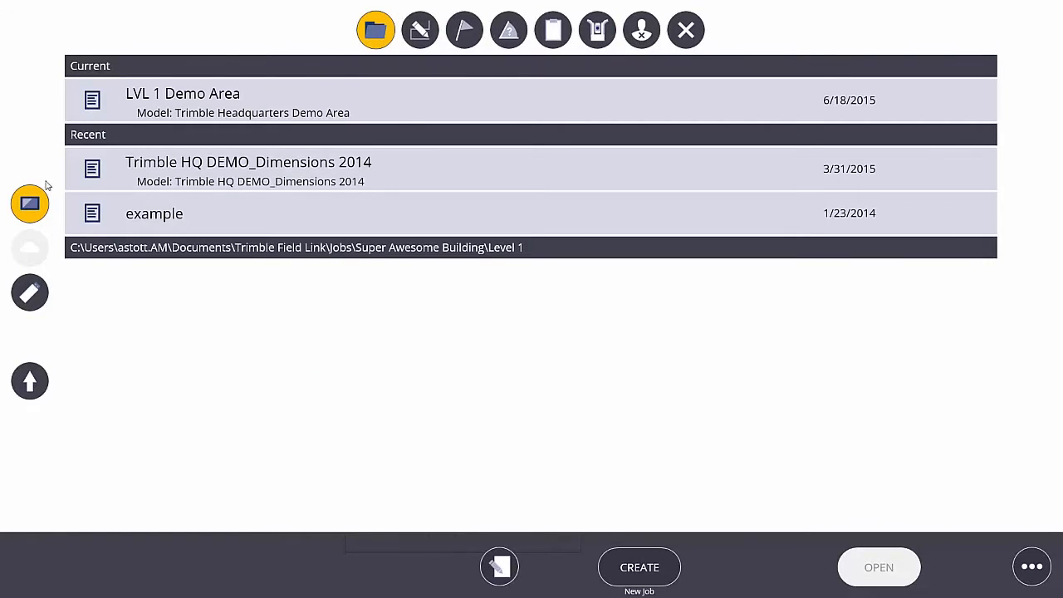
mouse_move(904, 515)
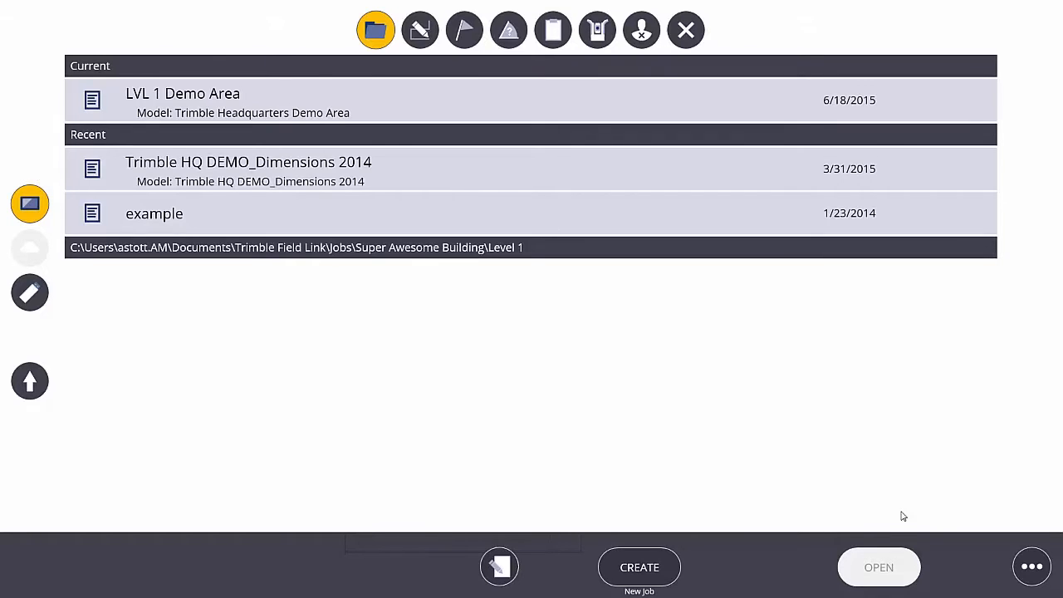
left_click(1032, 566)
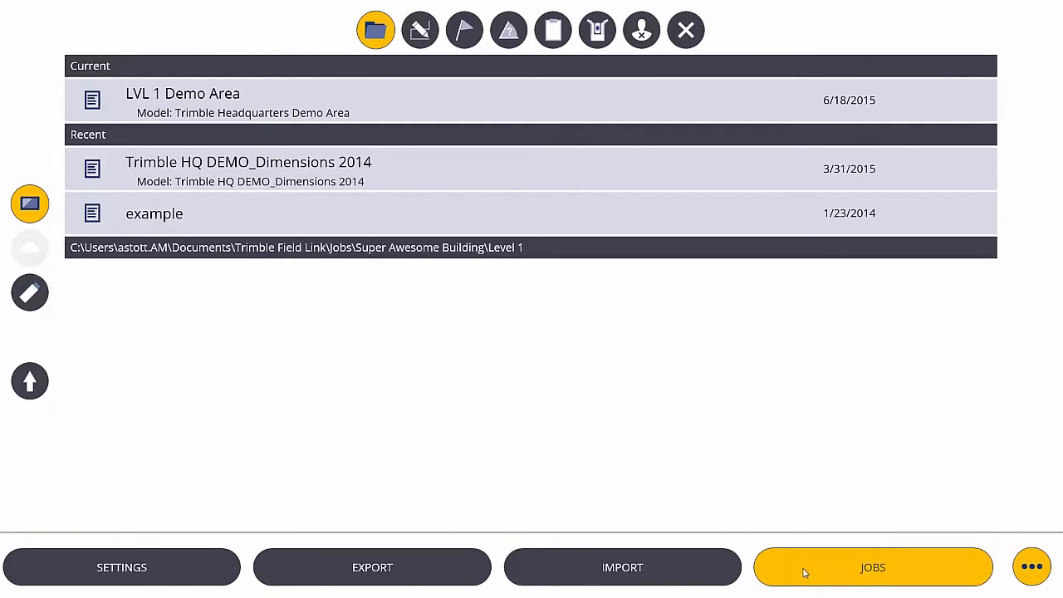
left_click(874, 568)
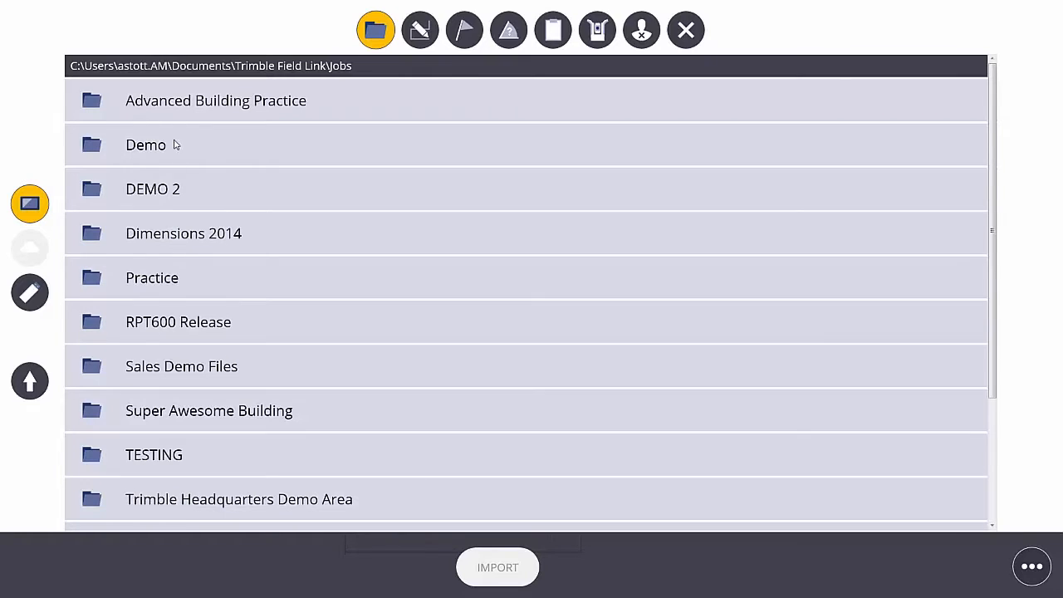
scroll("down", 3)
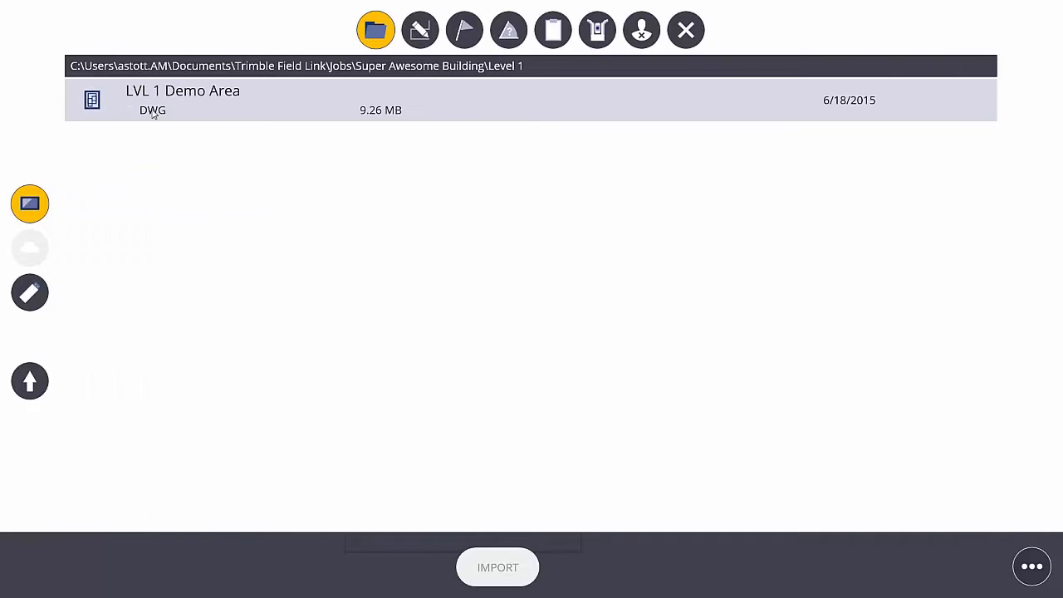
mouse_move(174, 103)
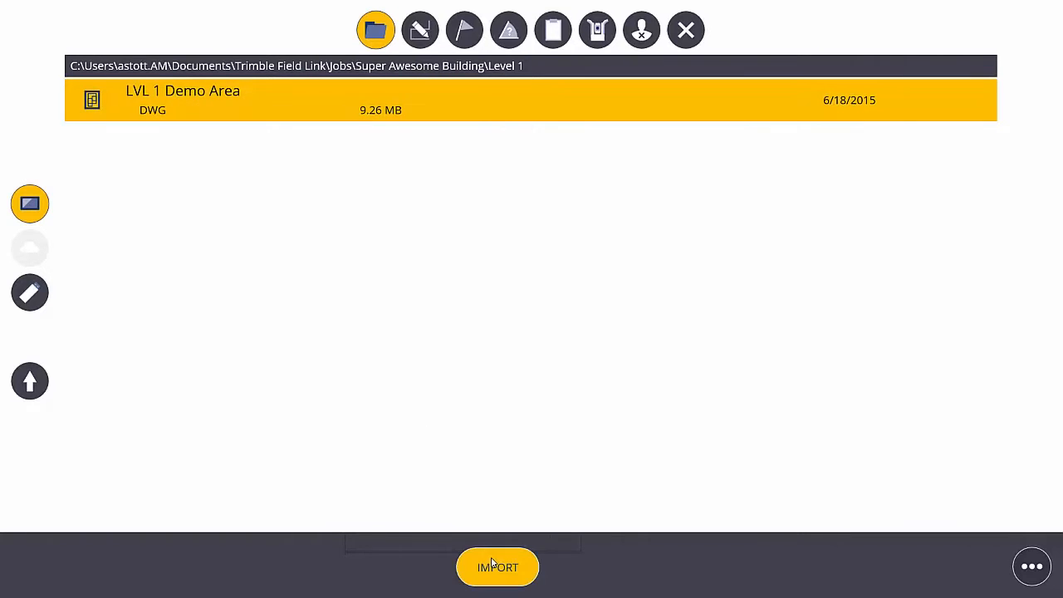
Import the LVL 1 Demo Area DWG as the model, inspect the plan, and return to the jobs list.
left_click(499, 568)
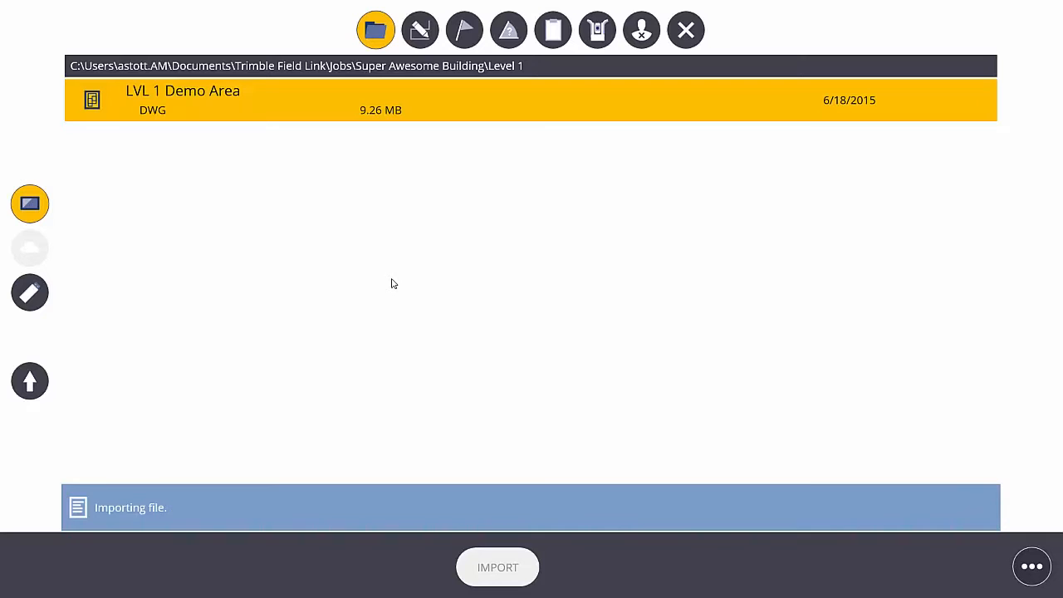
left_click(498, 568)
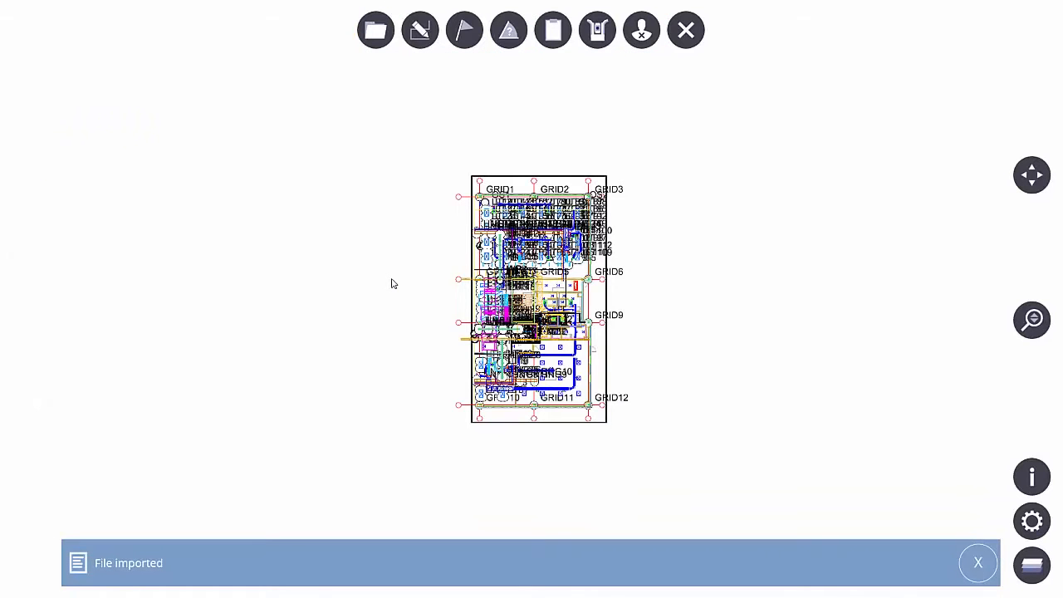
left_click(977, 562)
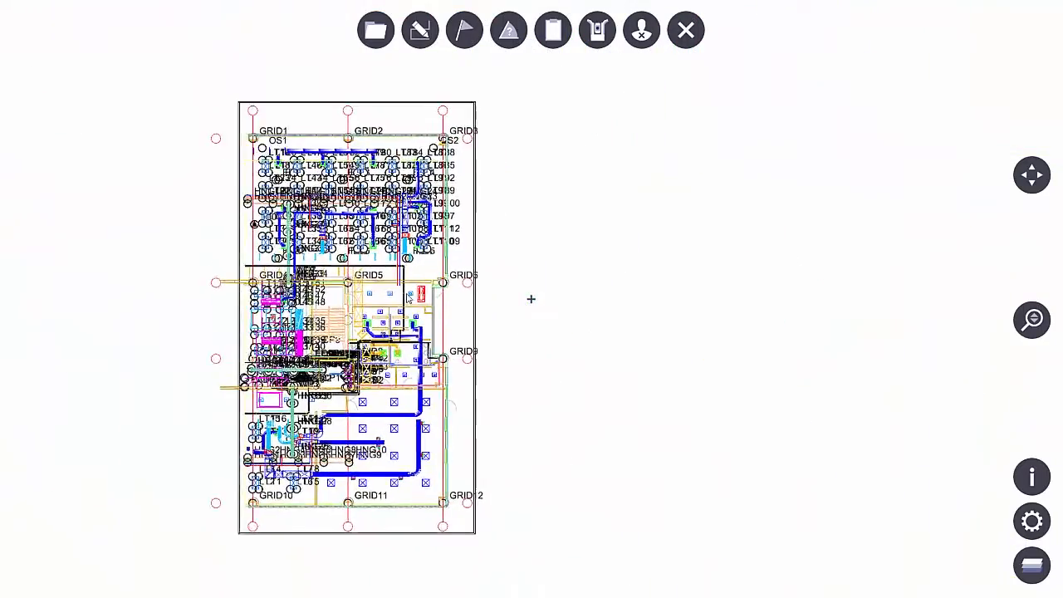
left_click_drag(357, 299, 490, 299)
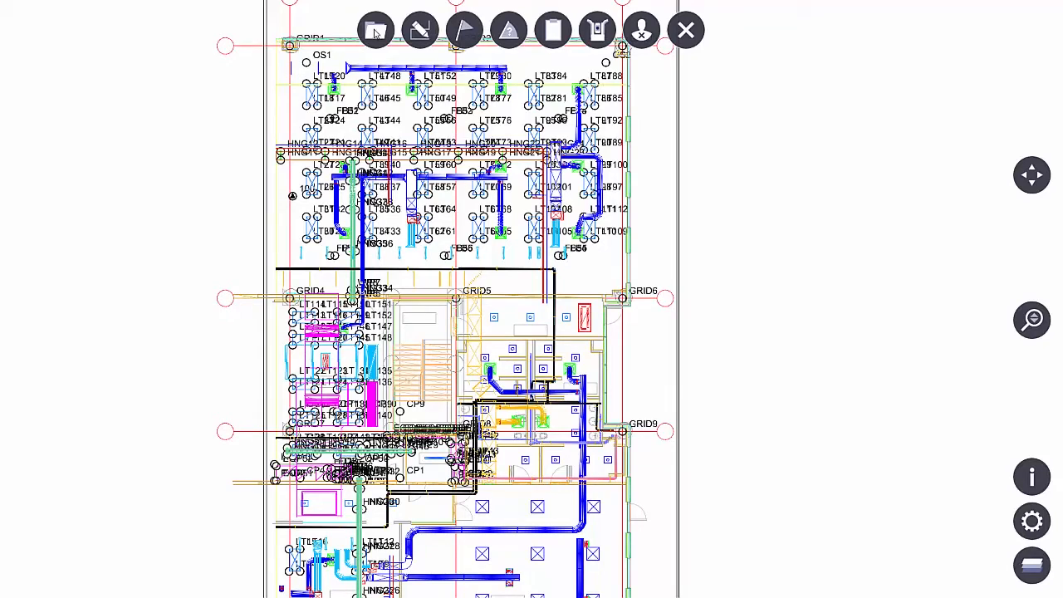
left_click(376, 30)
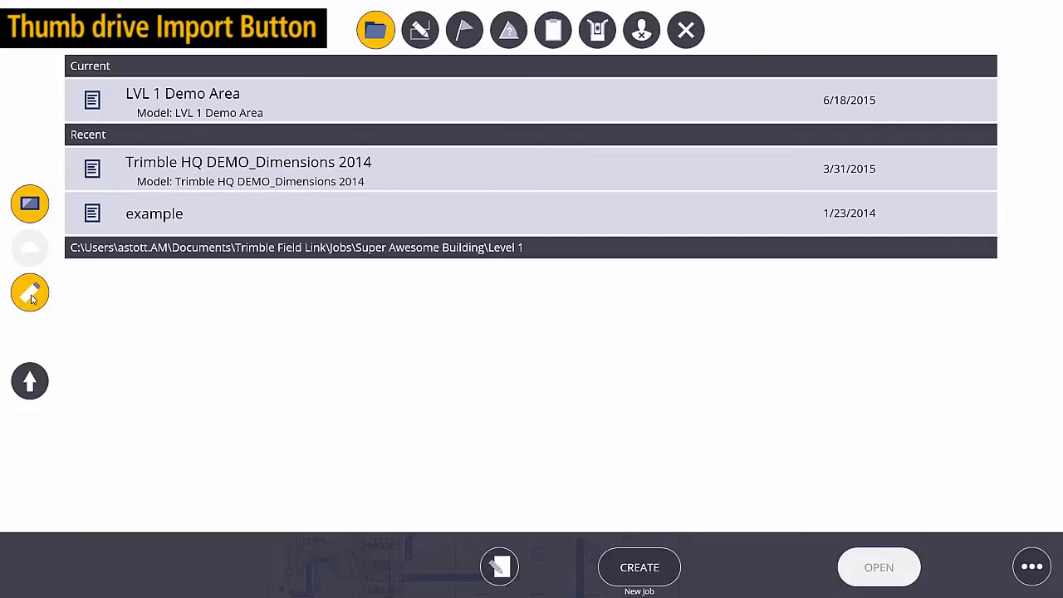
Browse the thumb drive's Projects > Level 2 folder and choose the LVL 2 Demo Area job.
left_click(30, 292)
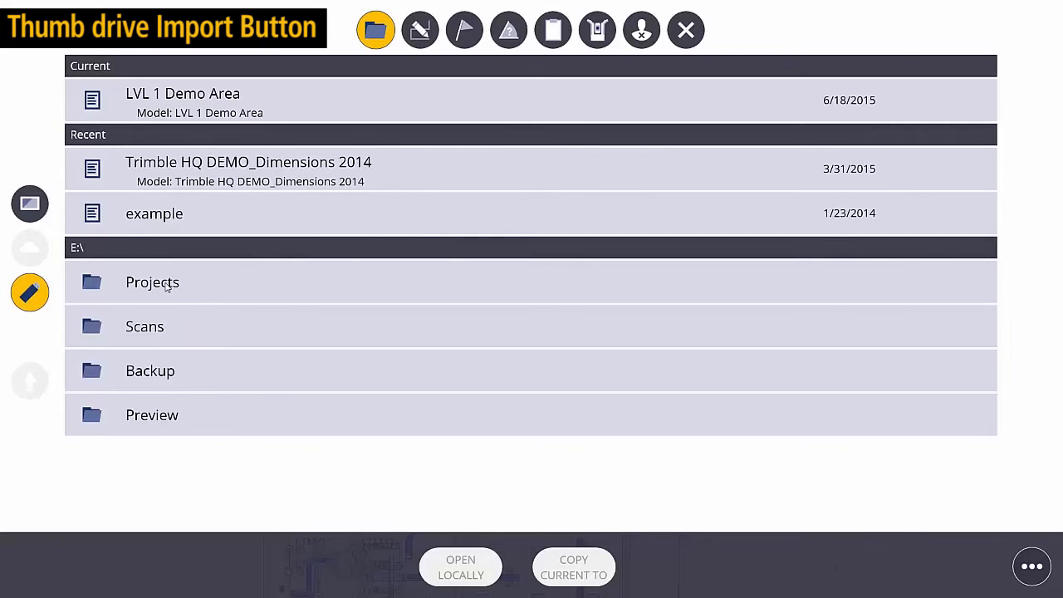
left_click(152, 283)
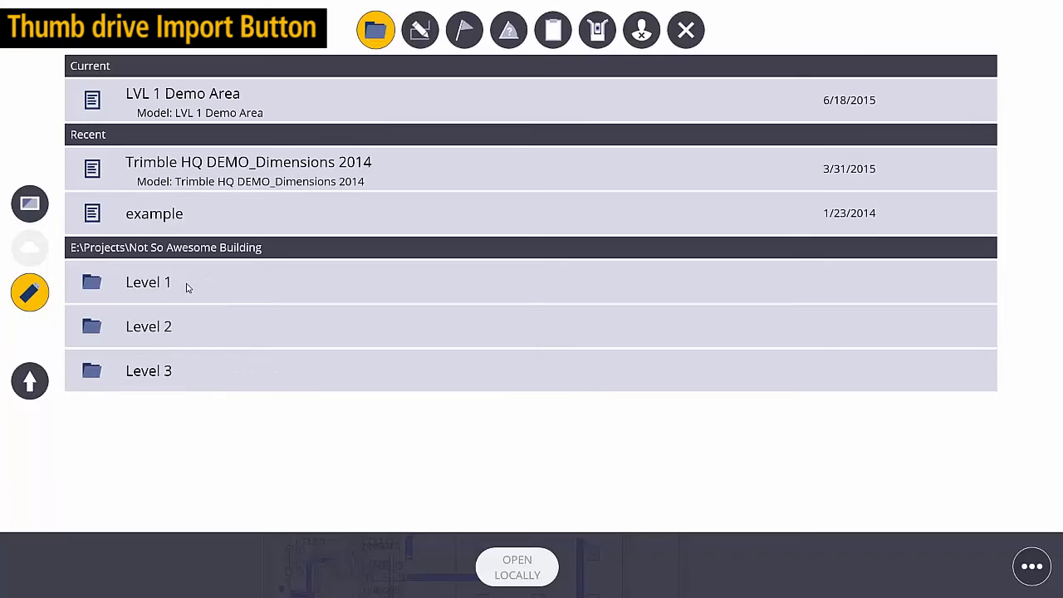
left_click(148, 282)
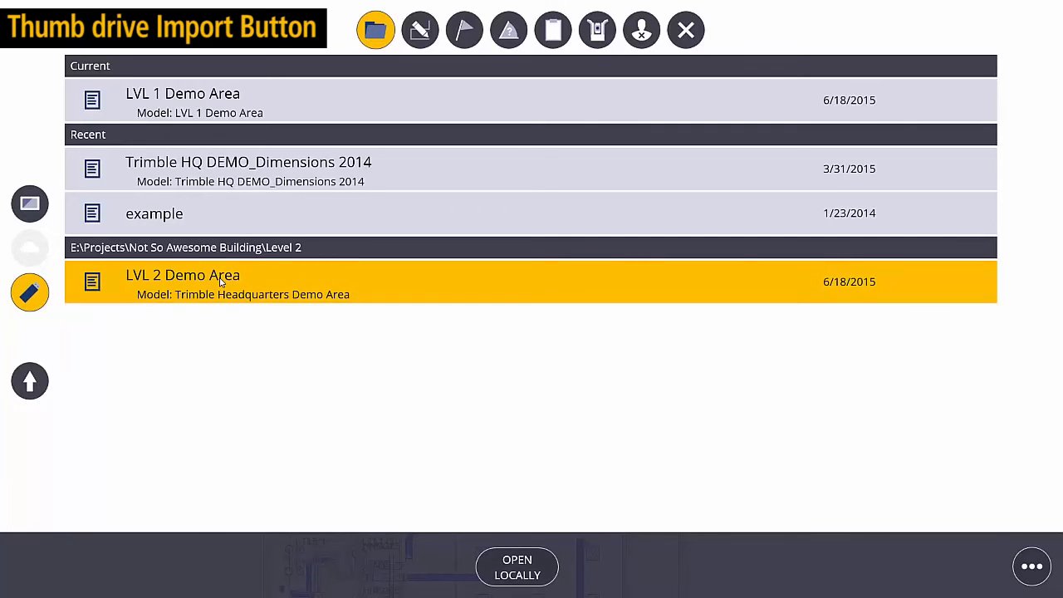
mouse_move(512, 507)
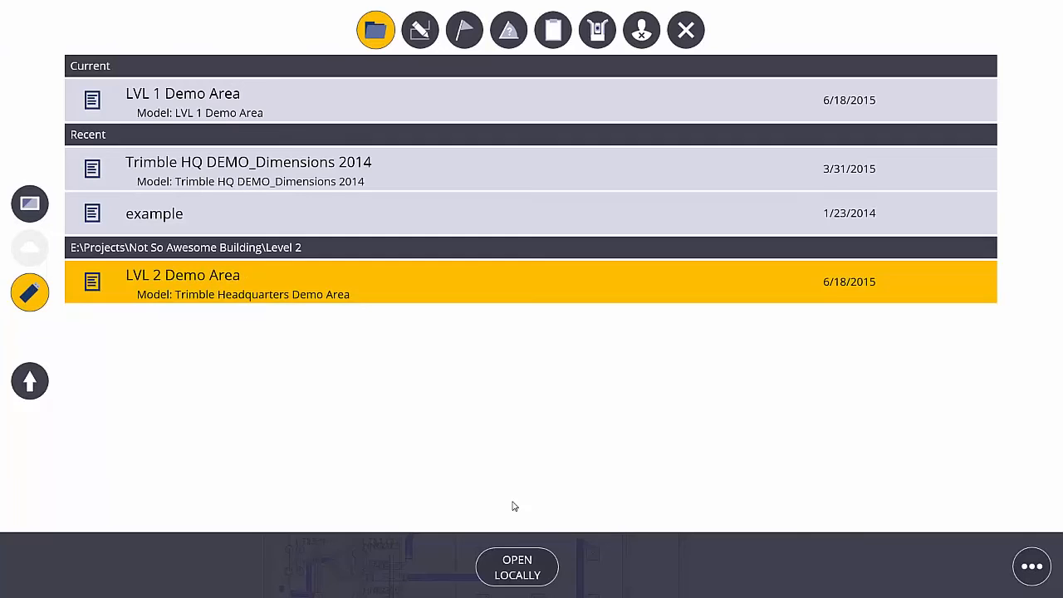
left_click(517, 566)
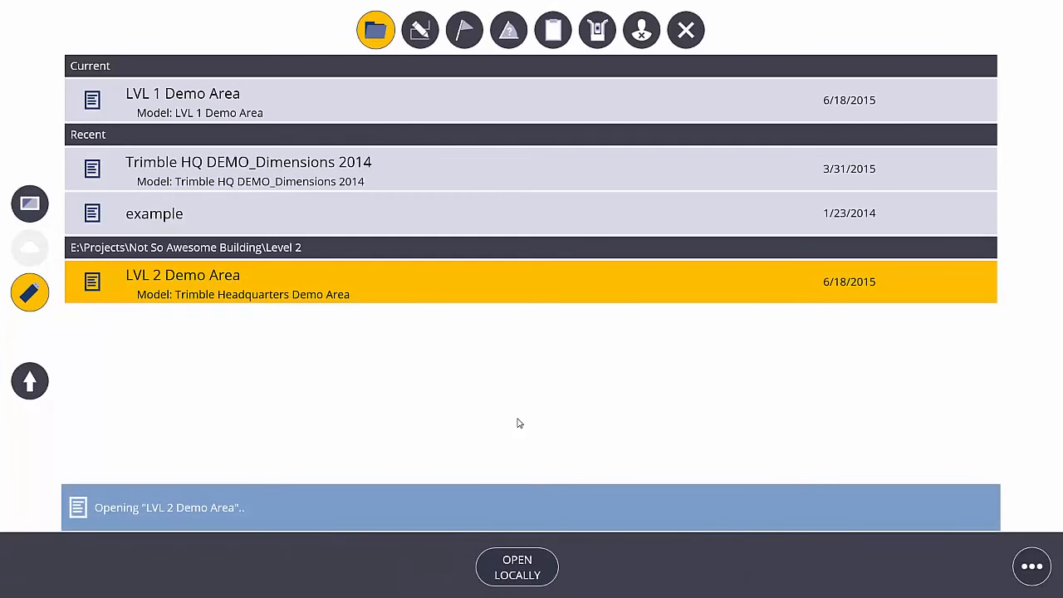
Open the LVL 2 Demo Area job locally and bring the jobs list back up.
left_click(517, 566)
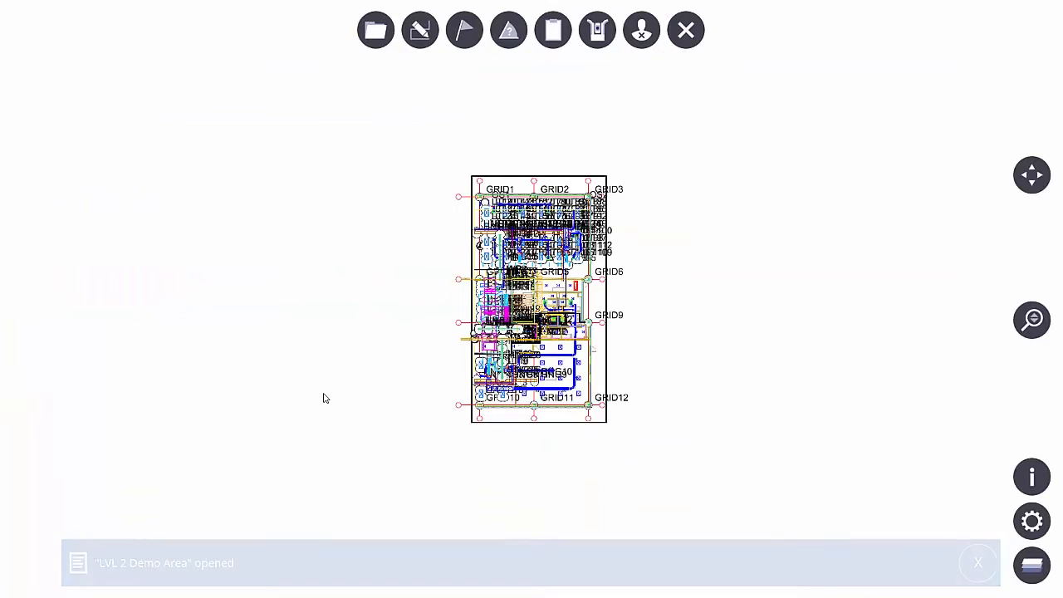
left_click(977, 563)
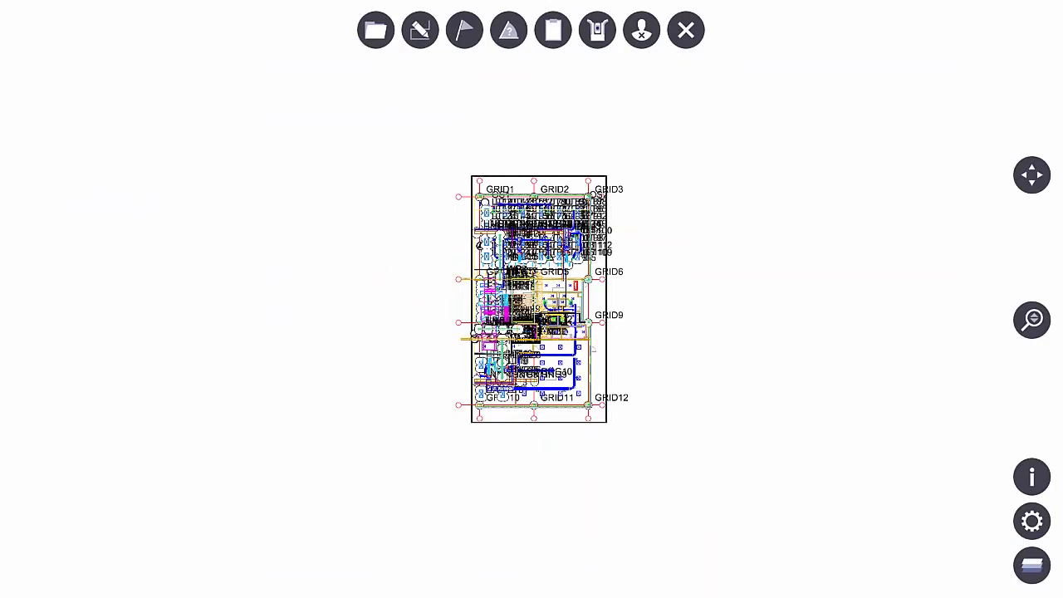
mouse_move(455, 139)
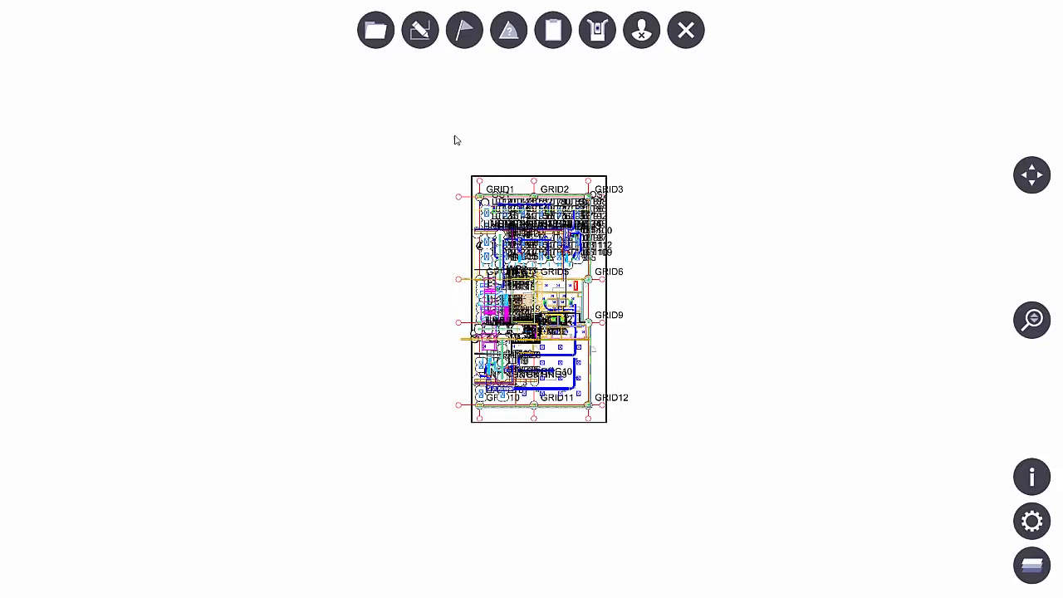
left_click(375, 30)
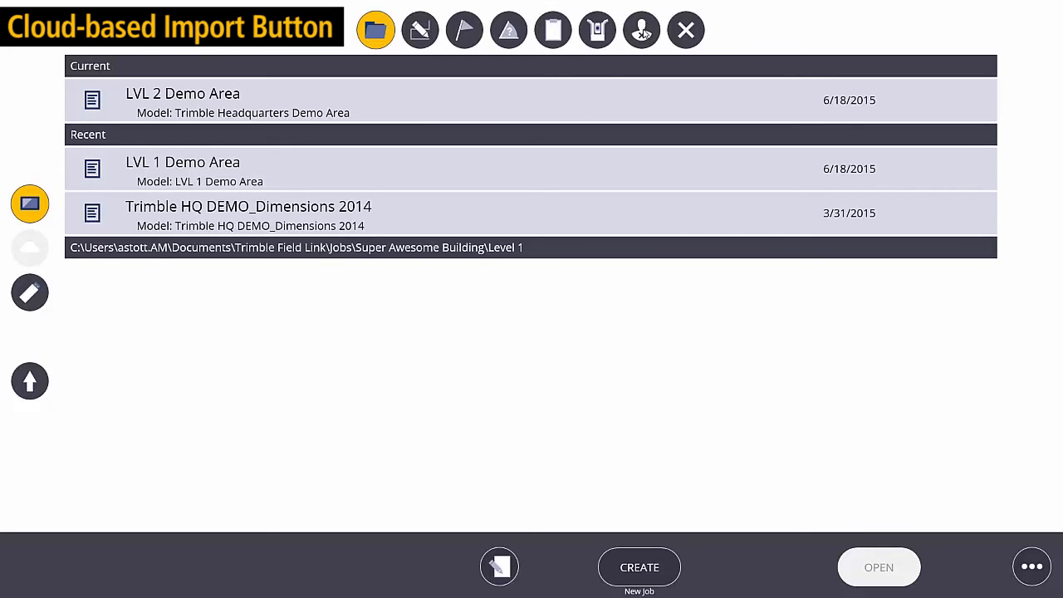
Sign in to Trimble Connect with the saved email and password and return to the drawing.
left_click(641, 30)
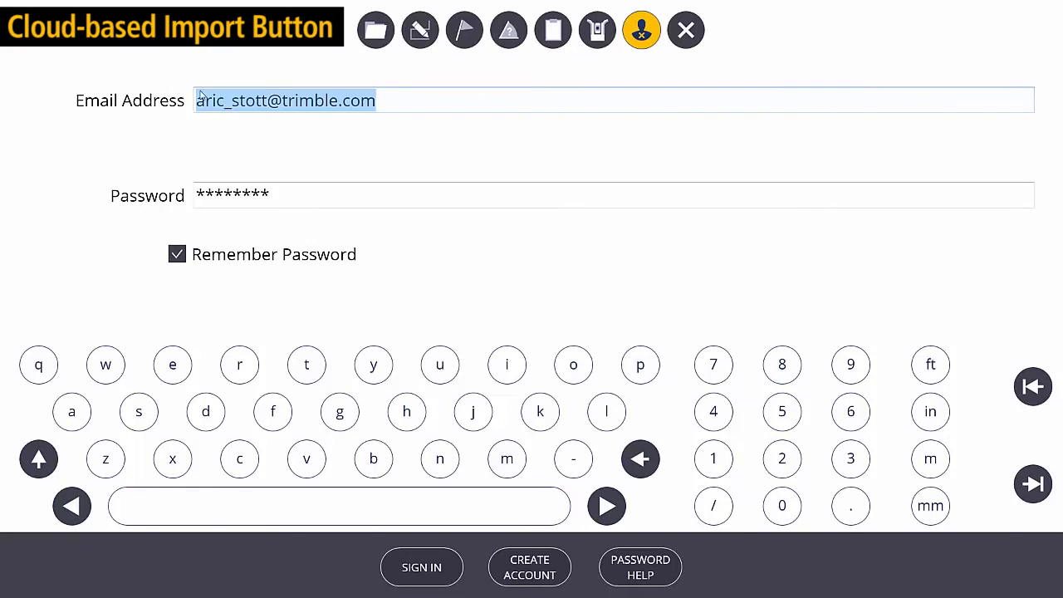
left_click(422, 566)
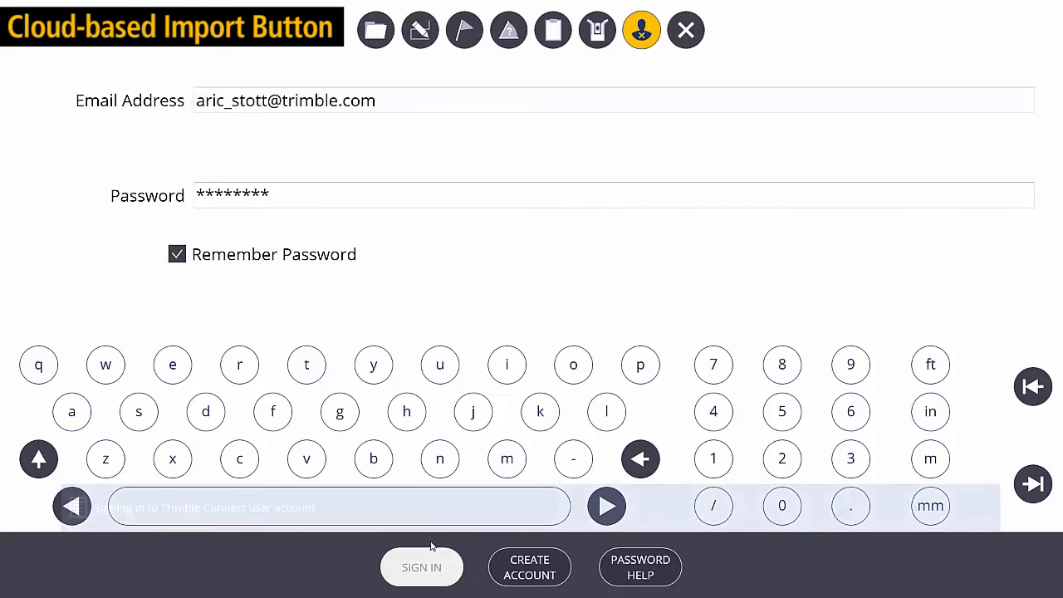
left_click(422, 567)
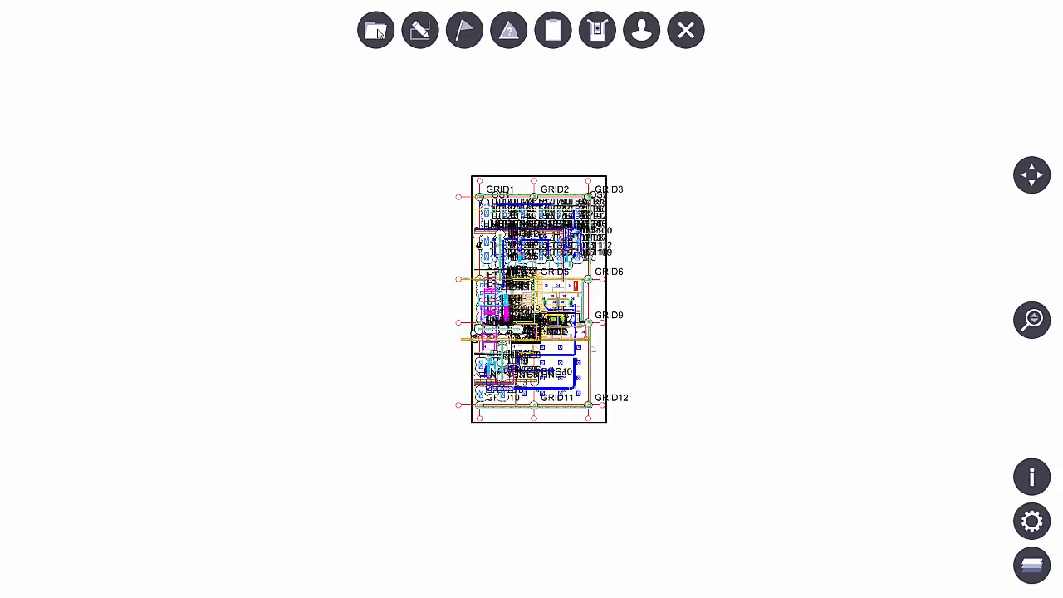
Browse the Trimble Connect cloud jobs and enter the Super Awesome Building project.
left_click(375, 30)
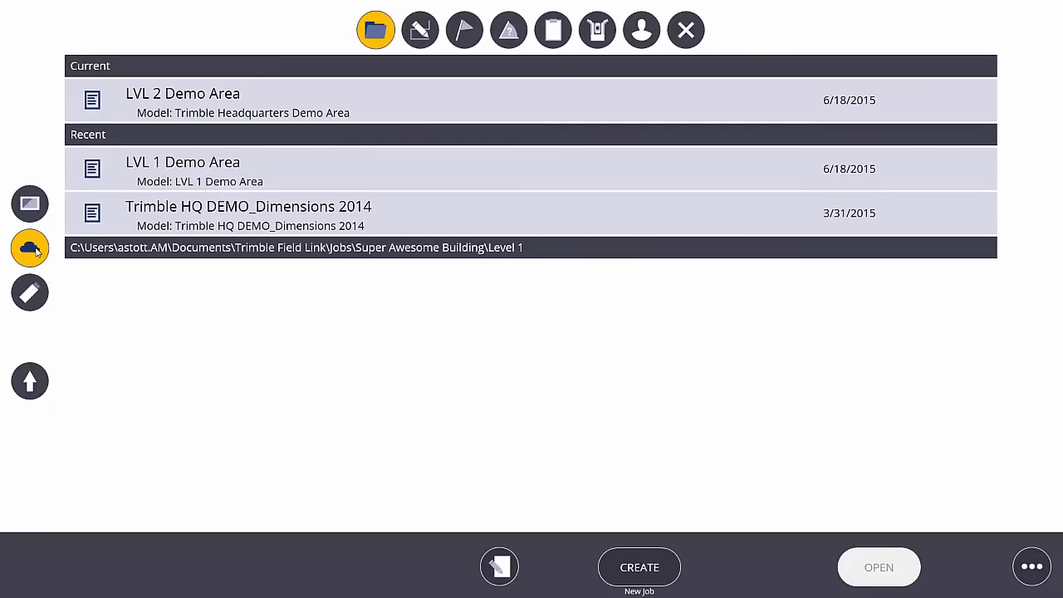
left_click(30, 247)
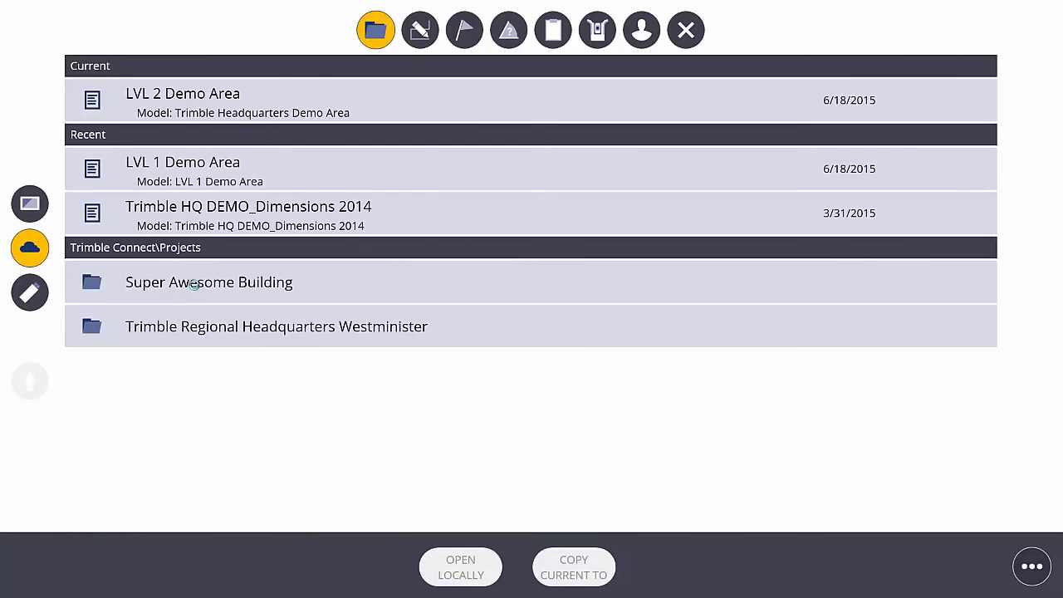
left_click(210, 282)
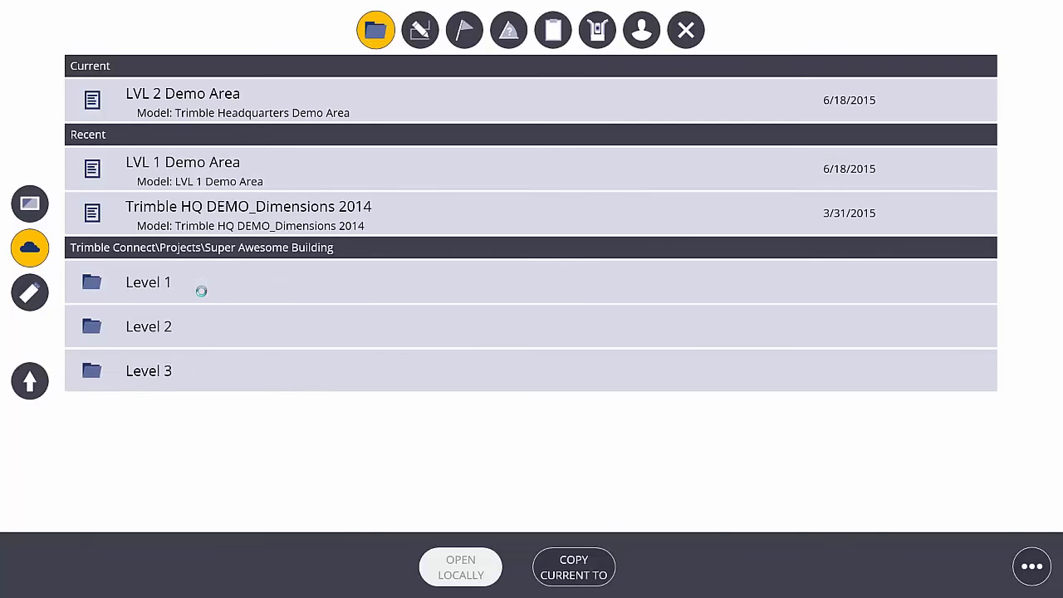
Open the LVL 1 Demo Area job from the Level 1 folder locally, overwriting the existing copy.
left_click(150, 282)
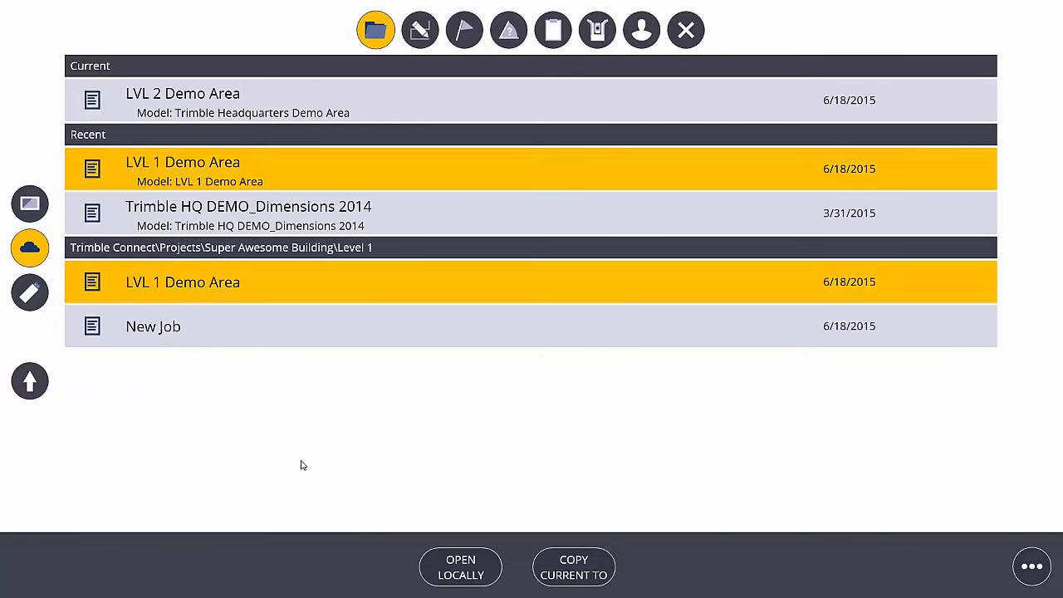
left_click(460, 567)
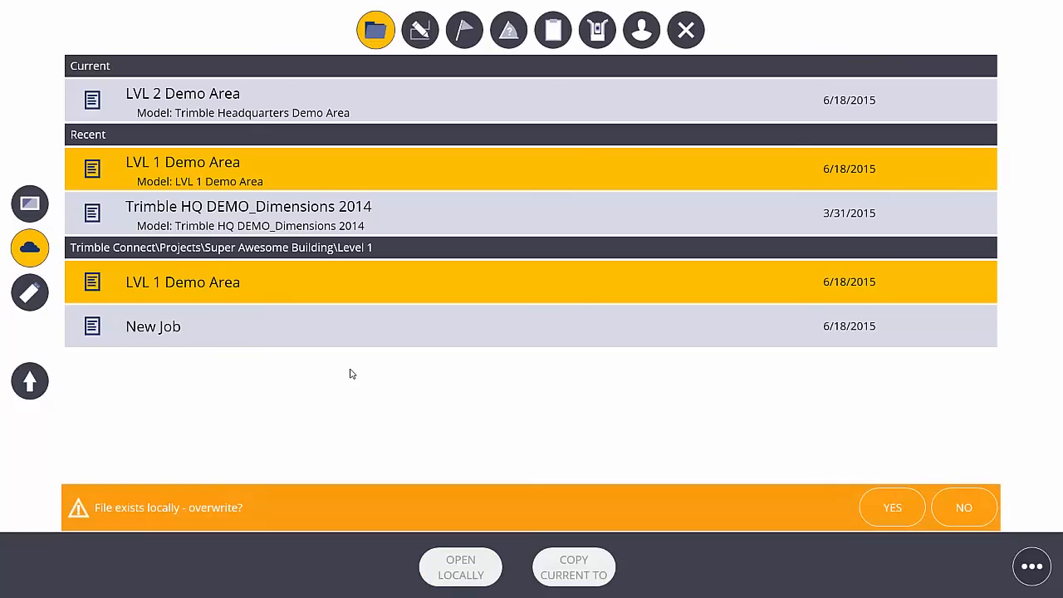
mouse_move(233, 485)
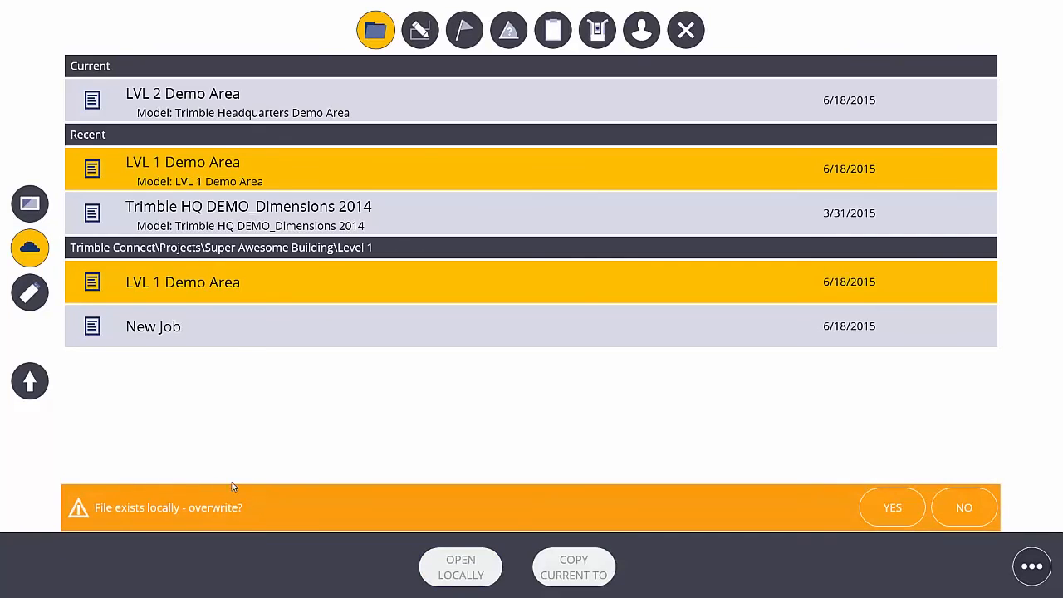
mouse_move(233, 497)
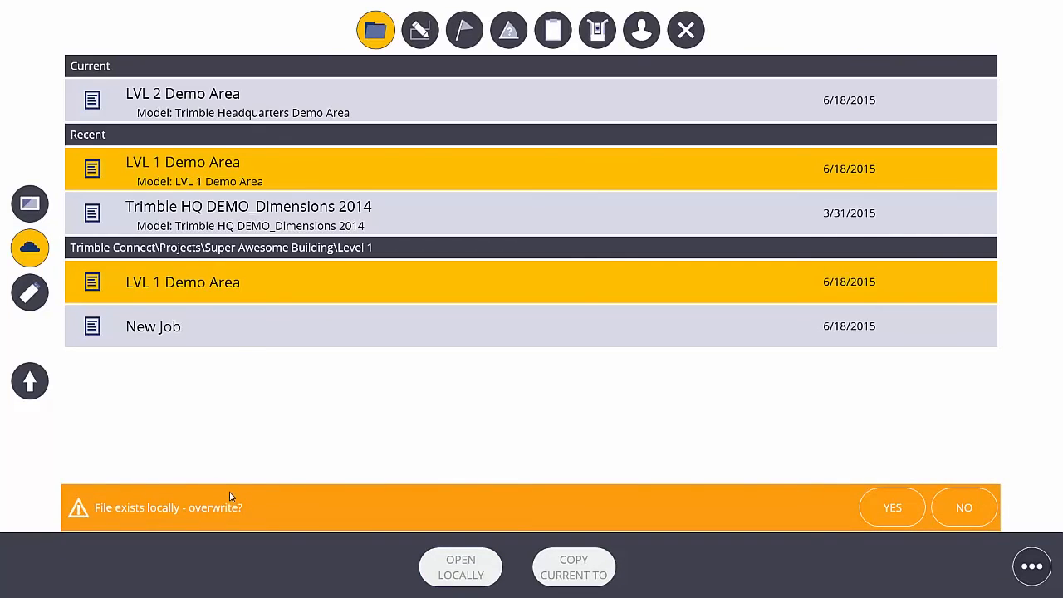
mouse_move(240, 509)
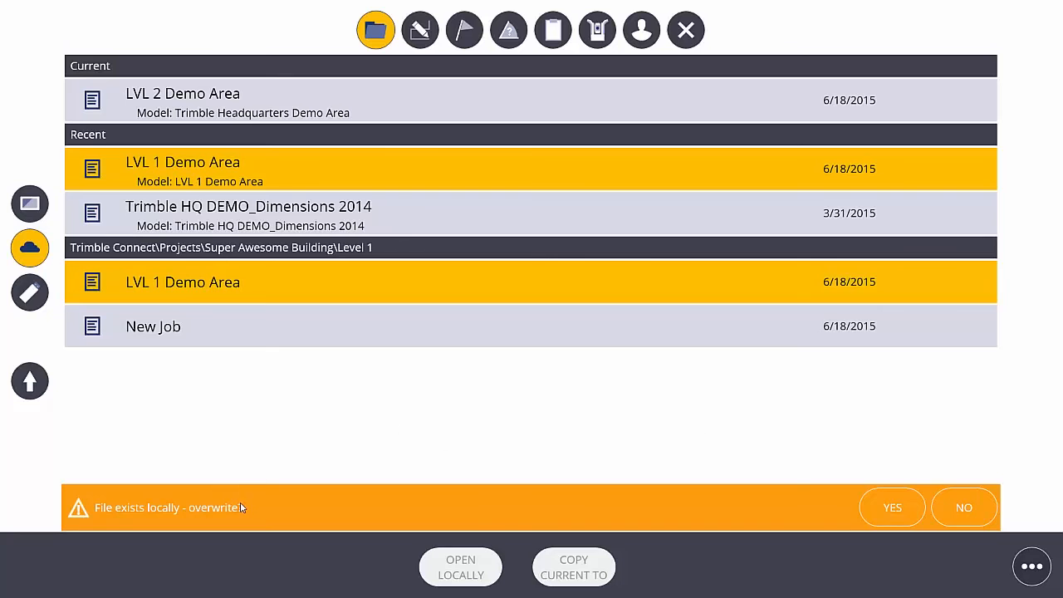
left_click(892, 508)
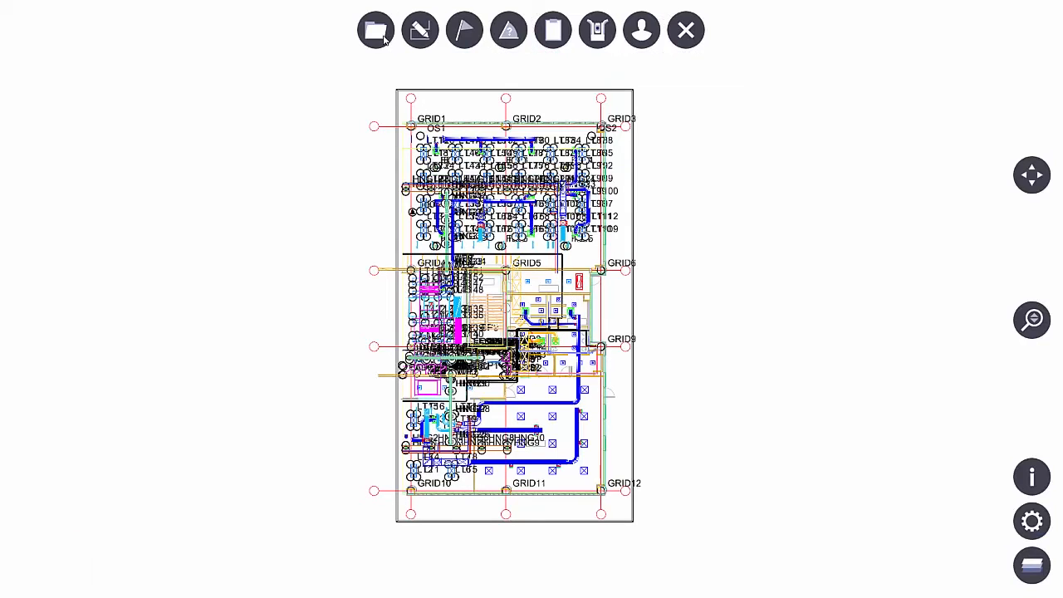
Review the settings bar, keeping Meters as the distance unit and XYZ coordinate order.
left_click(375, 30)
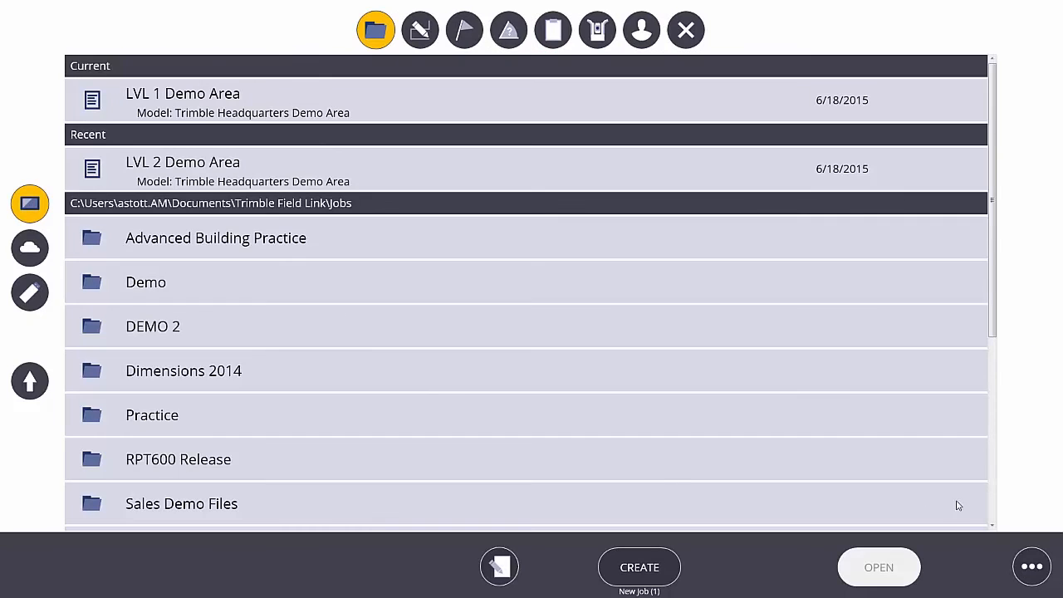
left_click(1032, 566)
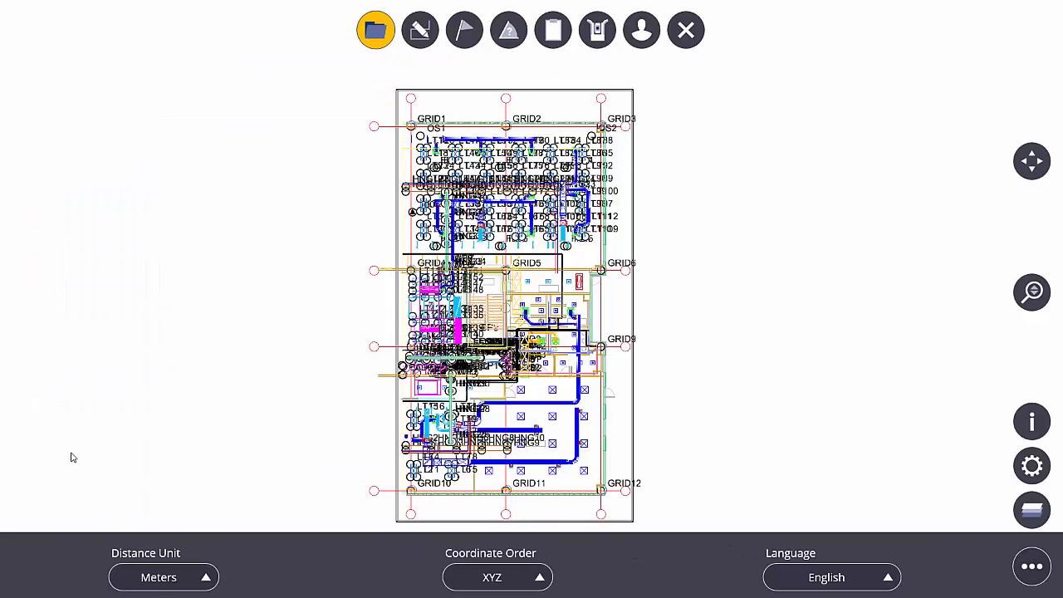
left_click(159, 576)
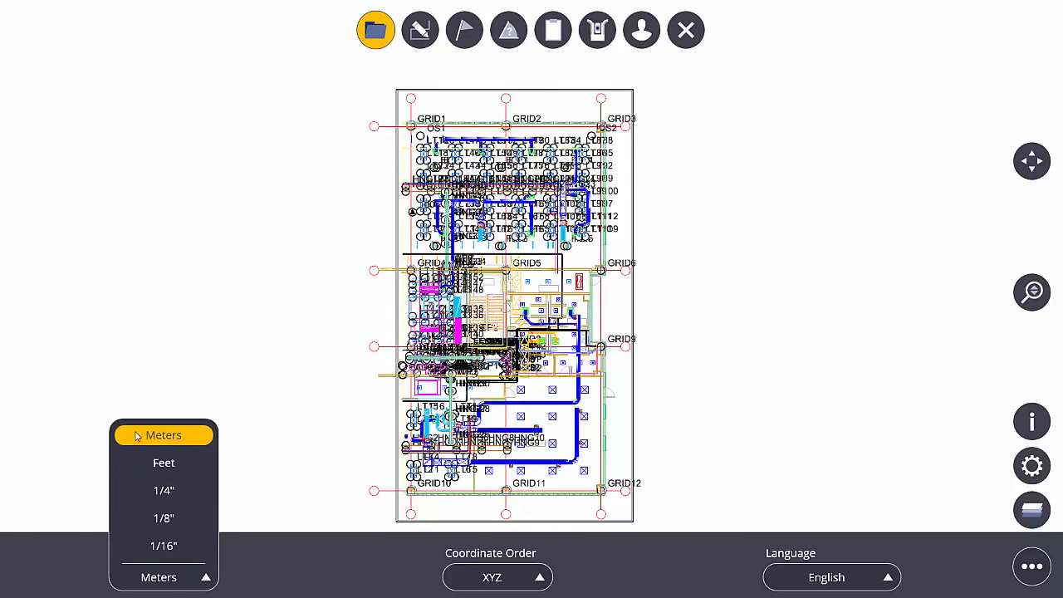
left_click(163, 490)
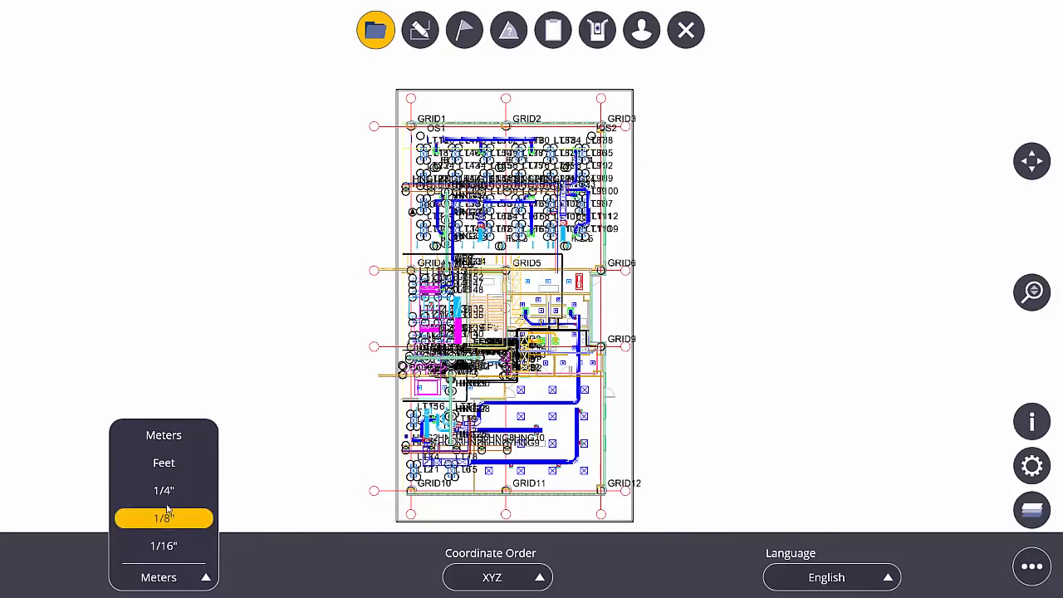
left_click(163, 490)
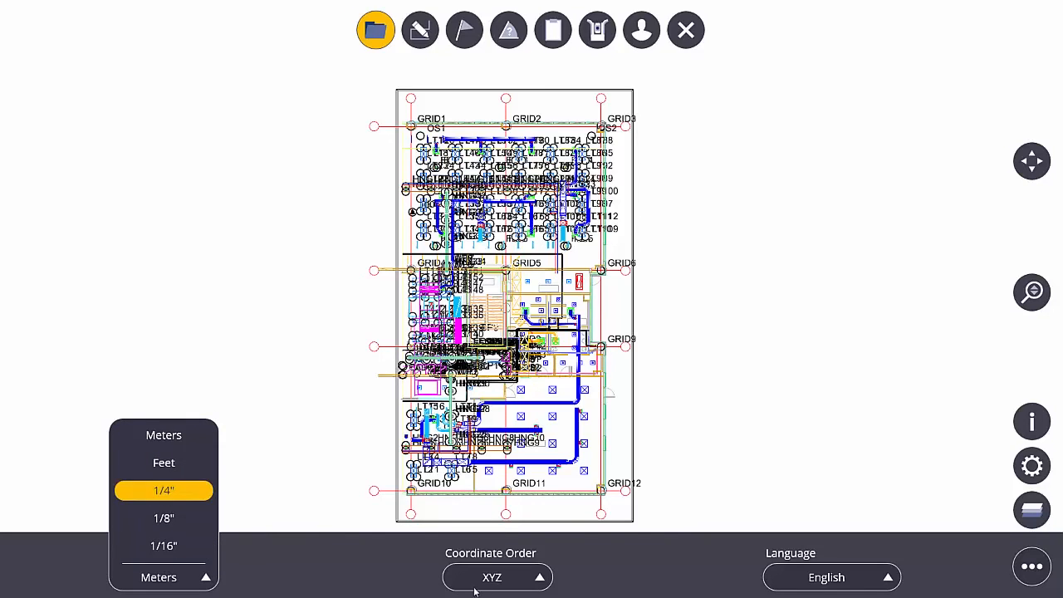
left_click(498, 578)
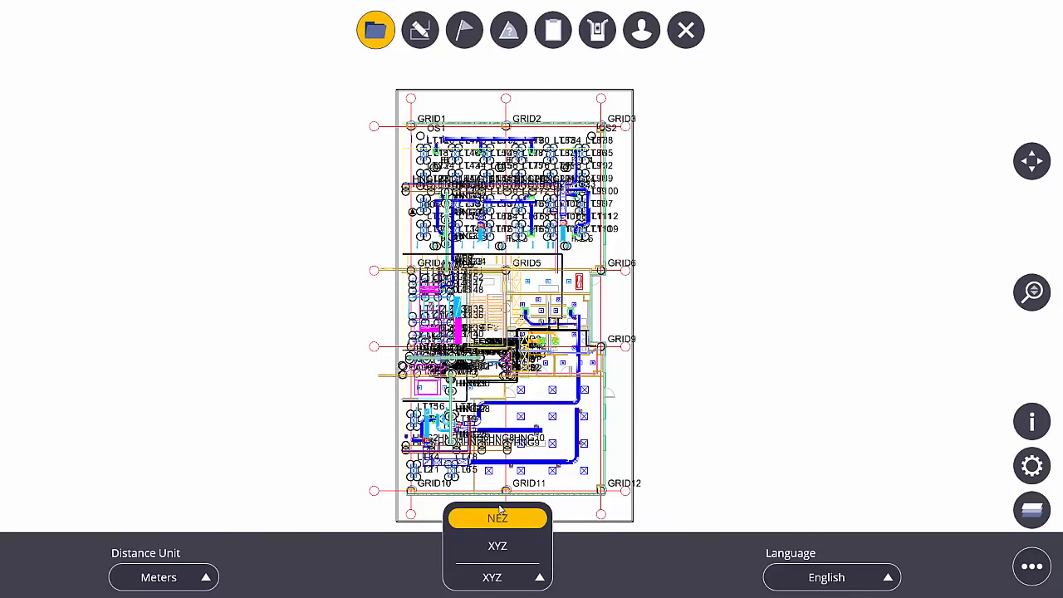
left_click(499, 545)
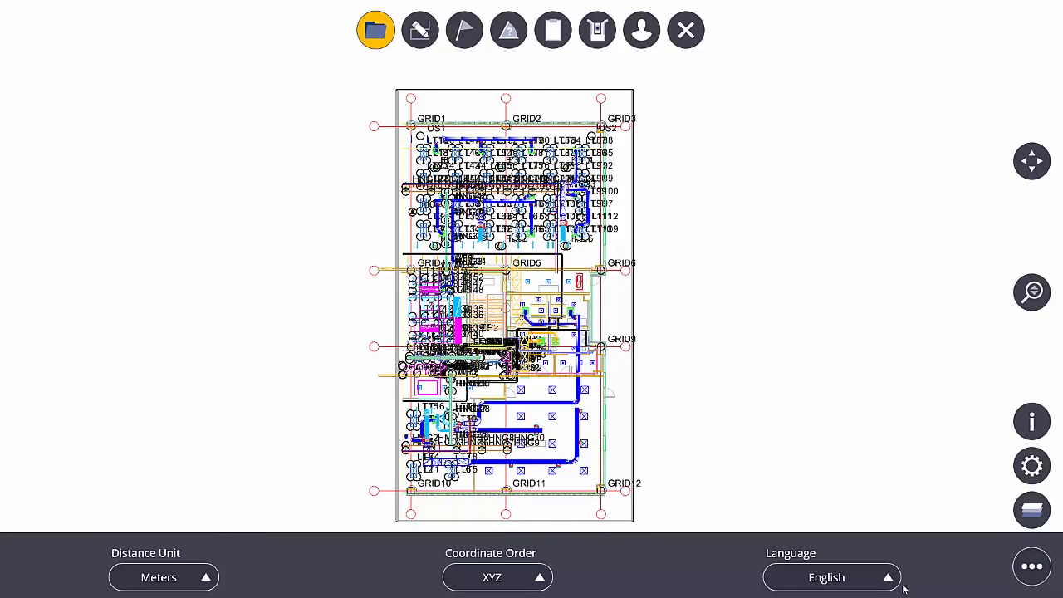
Set the interface language to Korean, hide the settings bar, and bring up the jobs list.
left_click(830, 579)
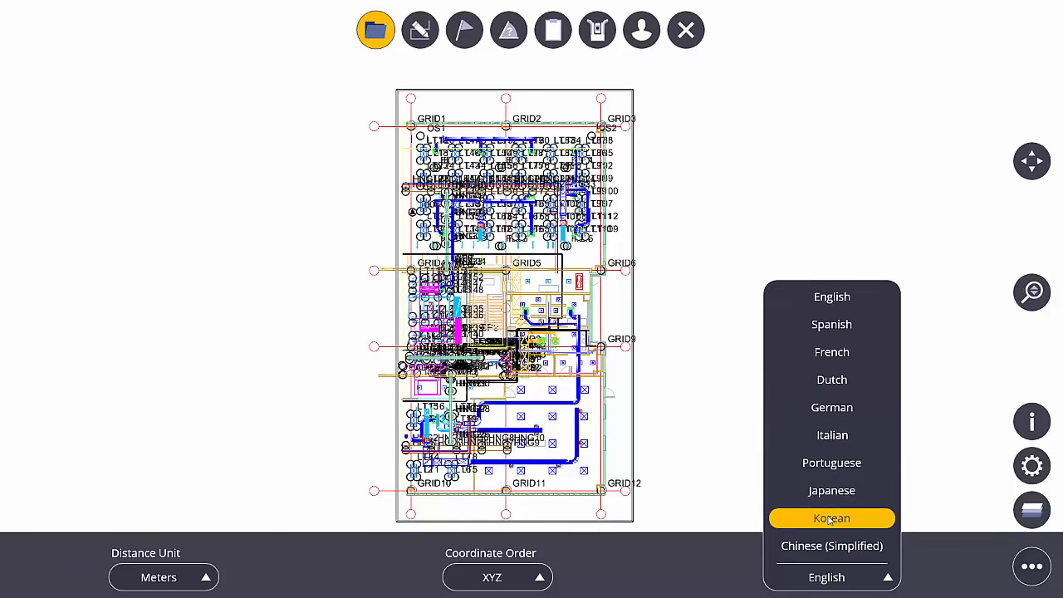
left_click(831, 519)
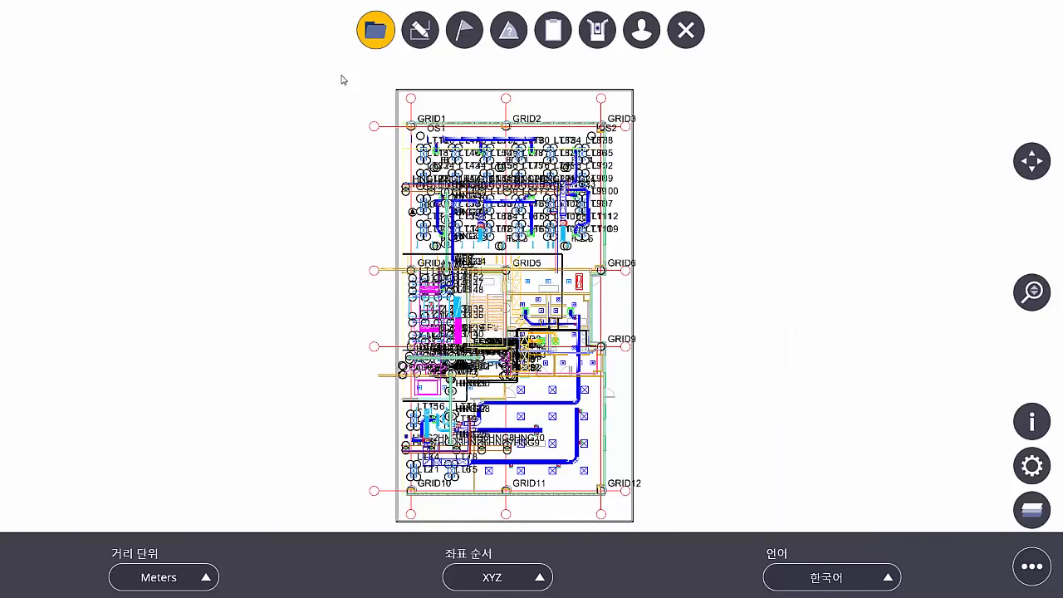
left_click(375, 29)
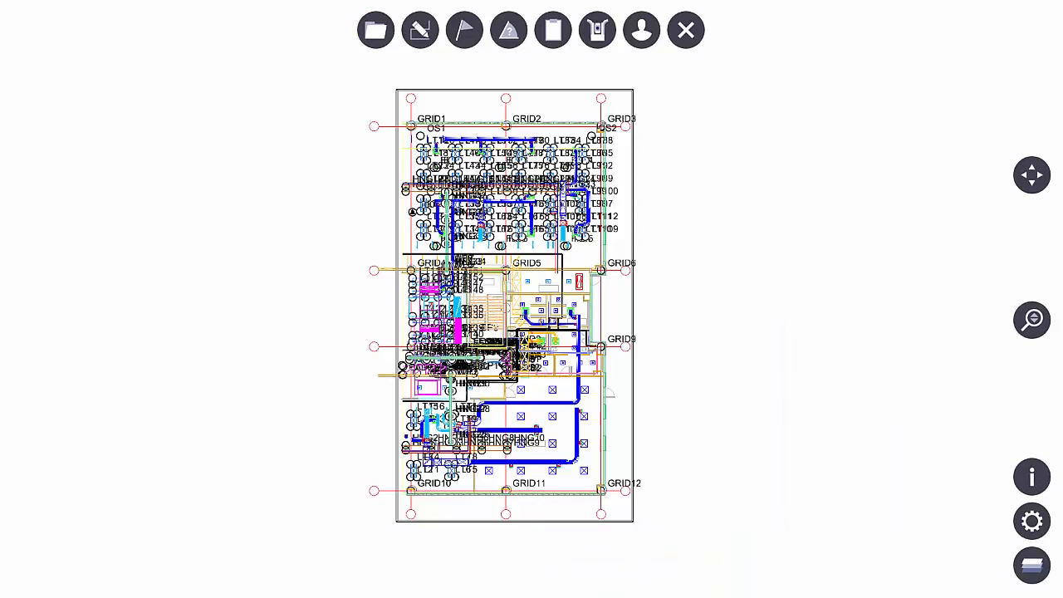
left_click(375, 30)
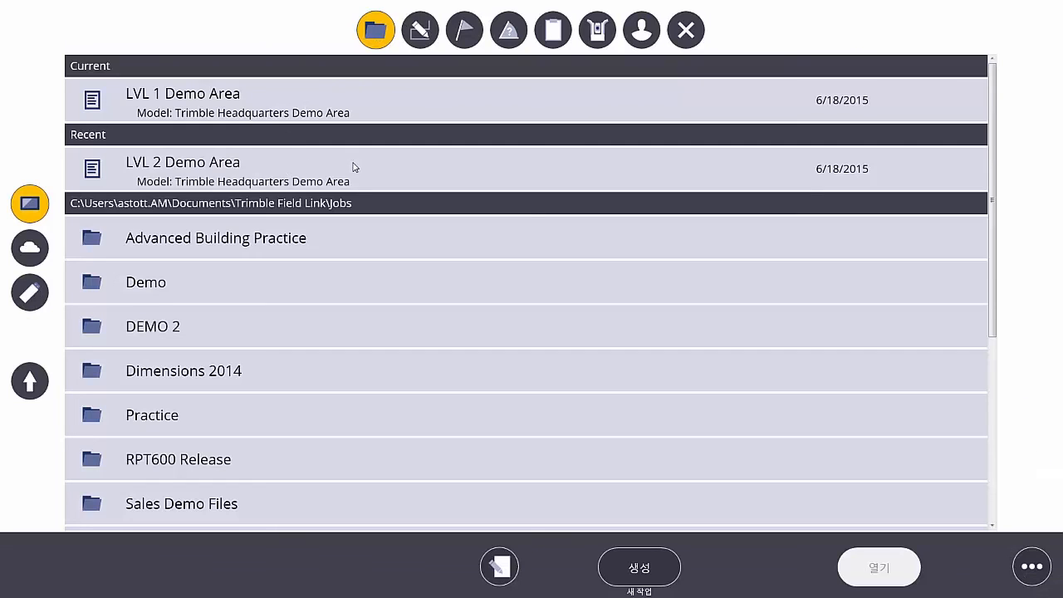